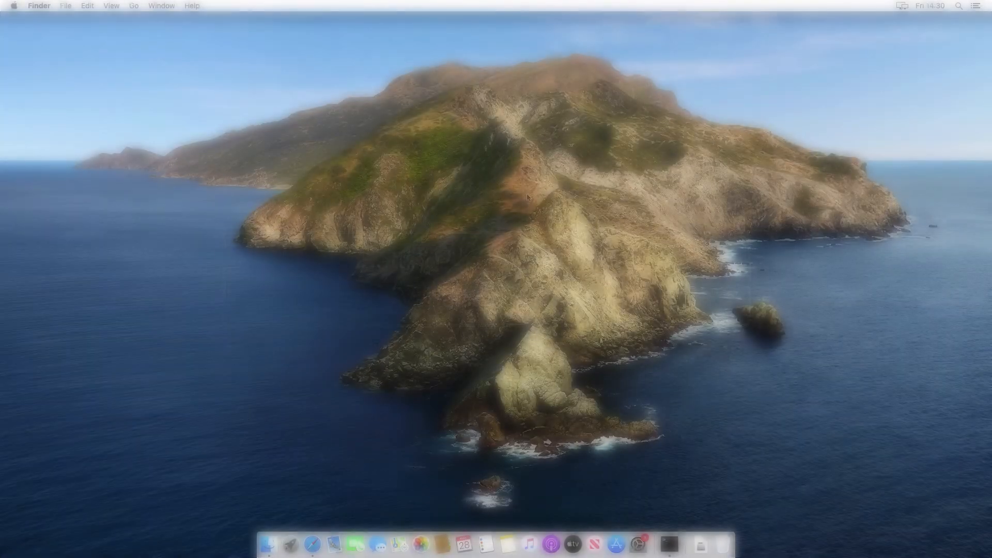
pyautogui.moveTo(669, 545)
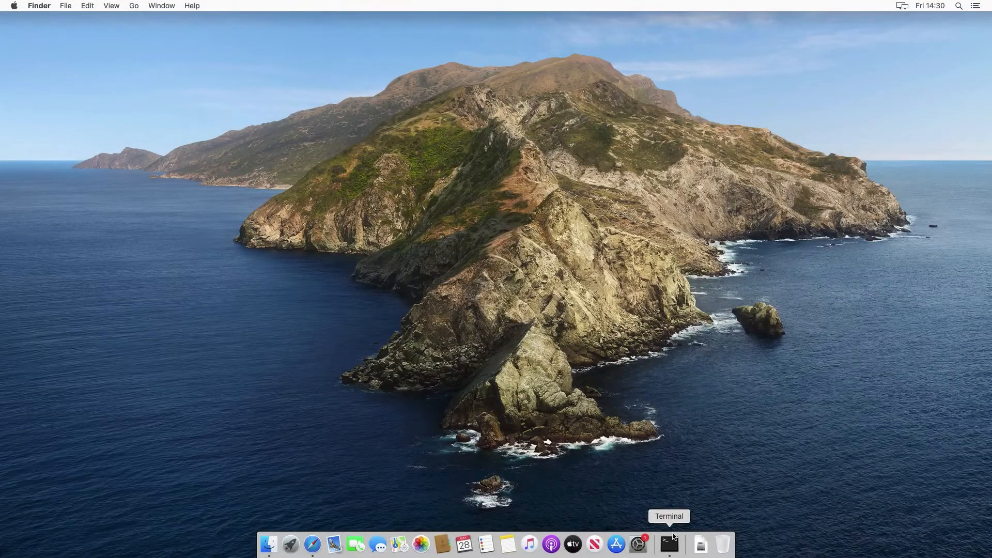
# Launch Terminal from the Dock to get a fresh shell prompt.
pyautogui.click(669, 545)
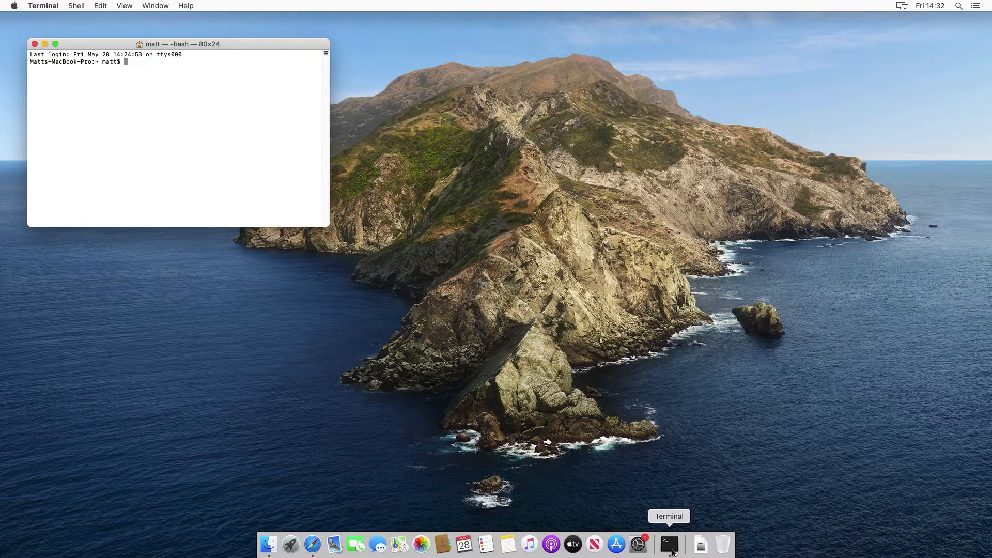
# Run /usr/libexec/java_home and copy the printed jdk1.8.0_291 Home path.
pyautogui.write('/')
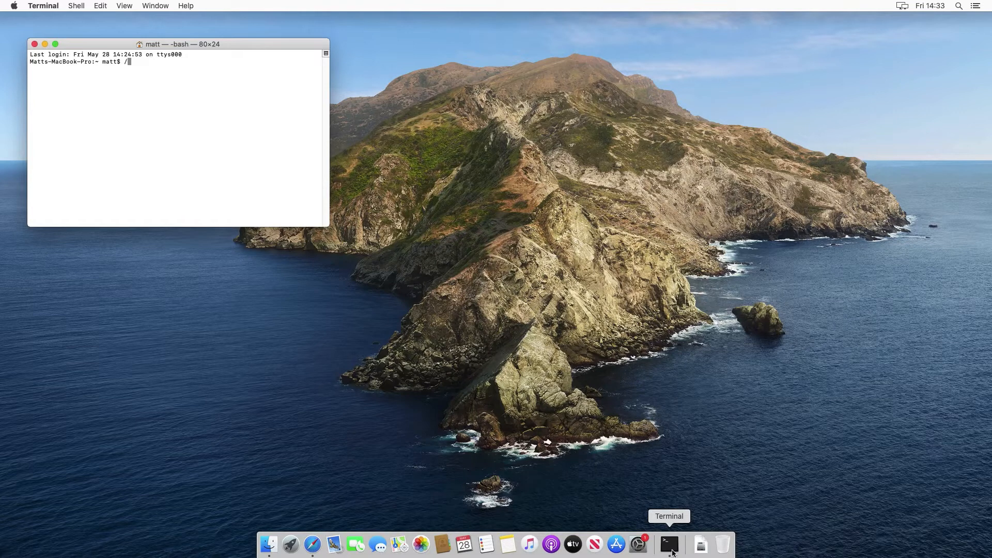
pyautogui.write('usr/libexec/jav')
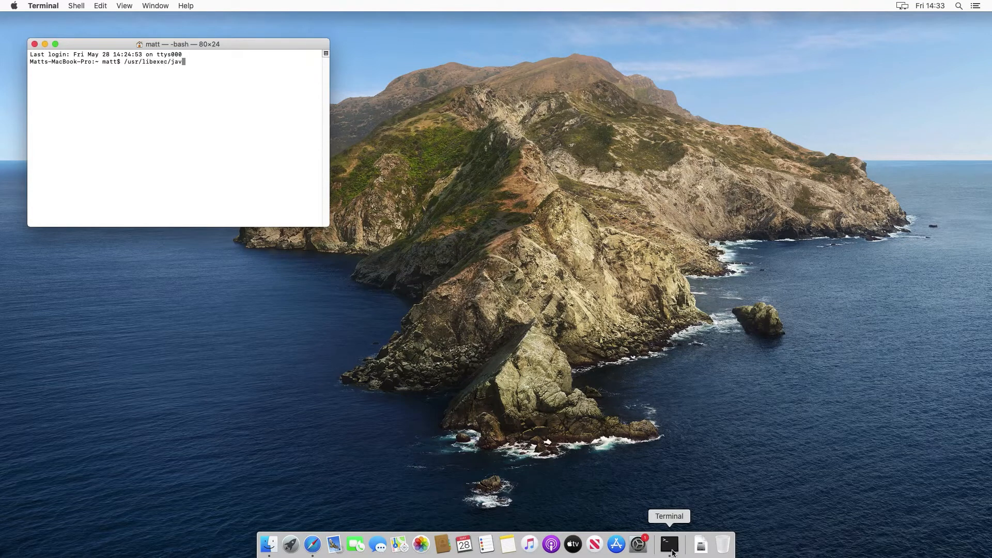
pyautogui.press('Return')
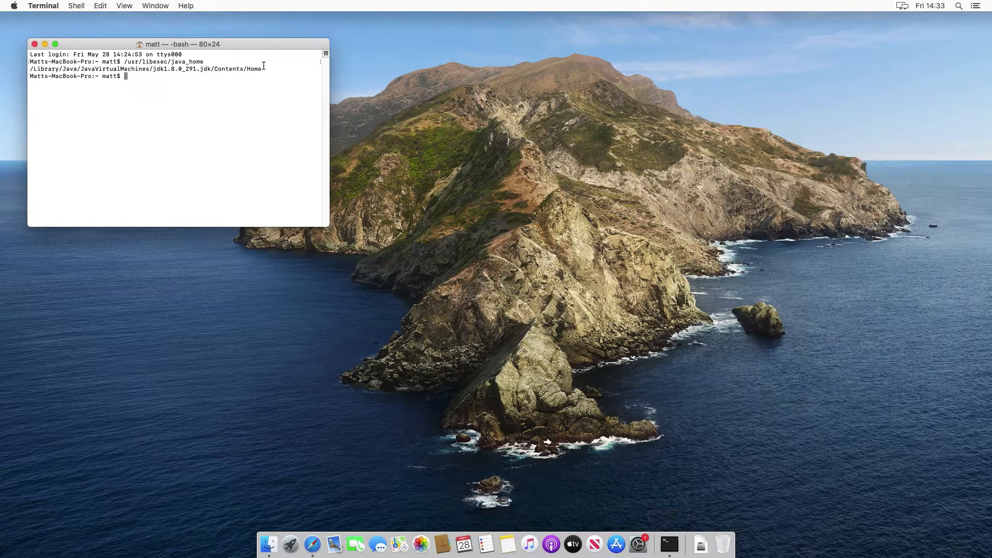
pyautogui.doubleClick(147, 68)
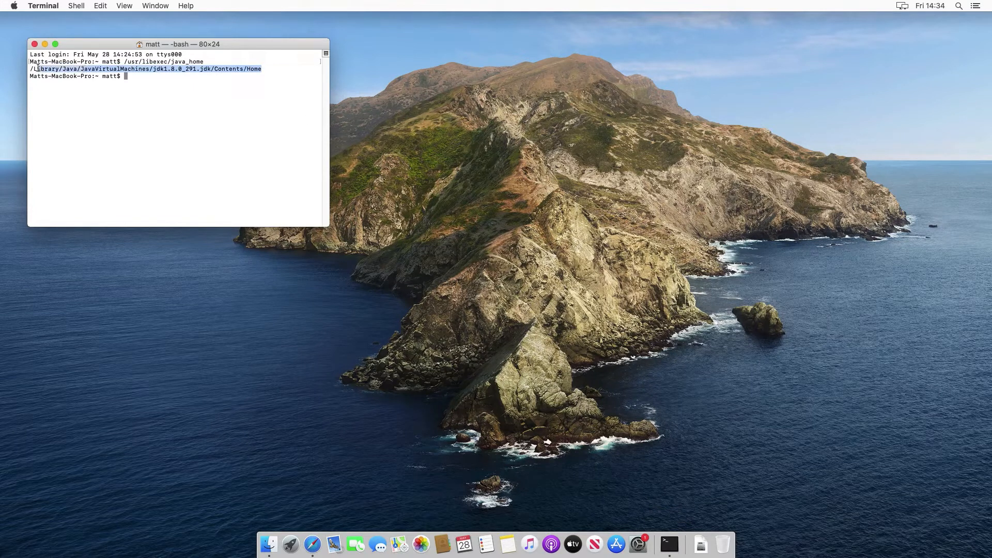
pyautogui.rightClick(42, 69)
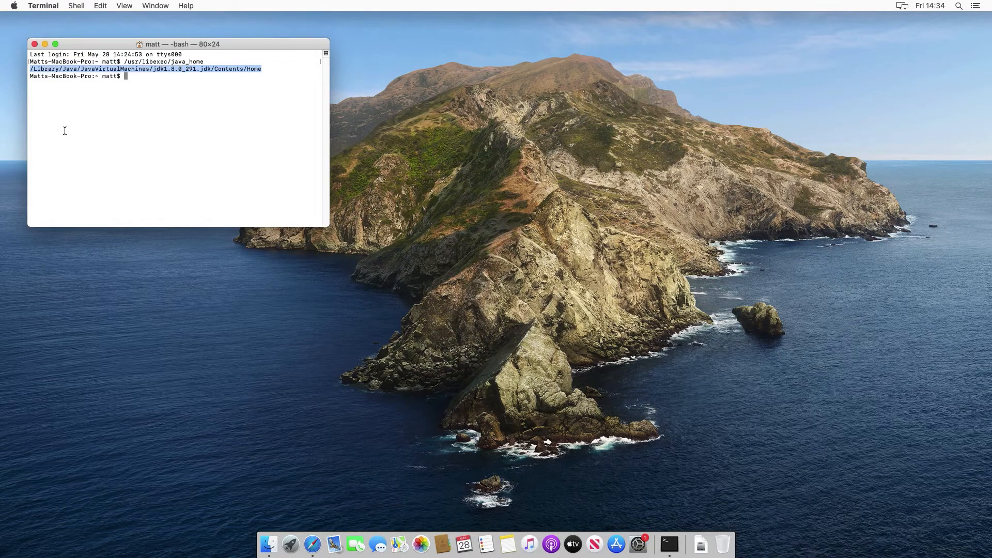
pyautogui.moveTo(269, 544)
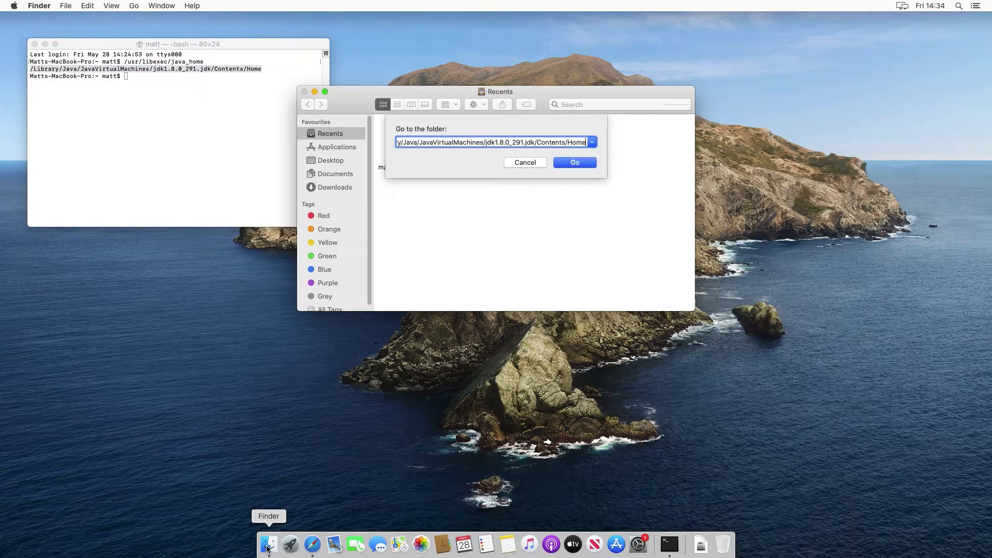
# Go to the JDK Home folder in List view and expand jre and its lib subfolder.
pyautogui.click(573, 163)
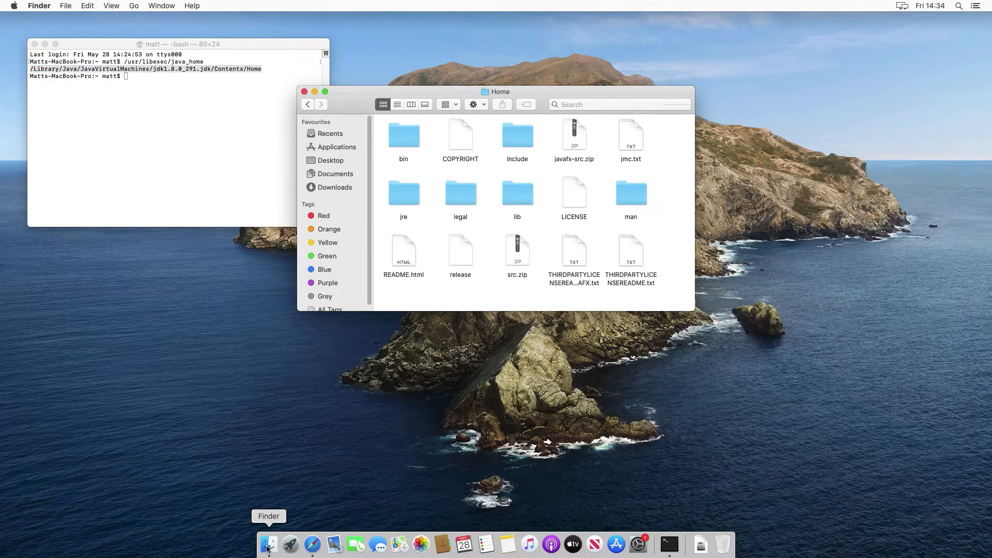
pyautogui.click(397, 104)
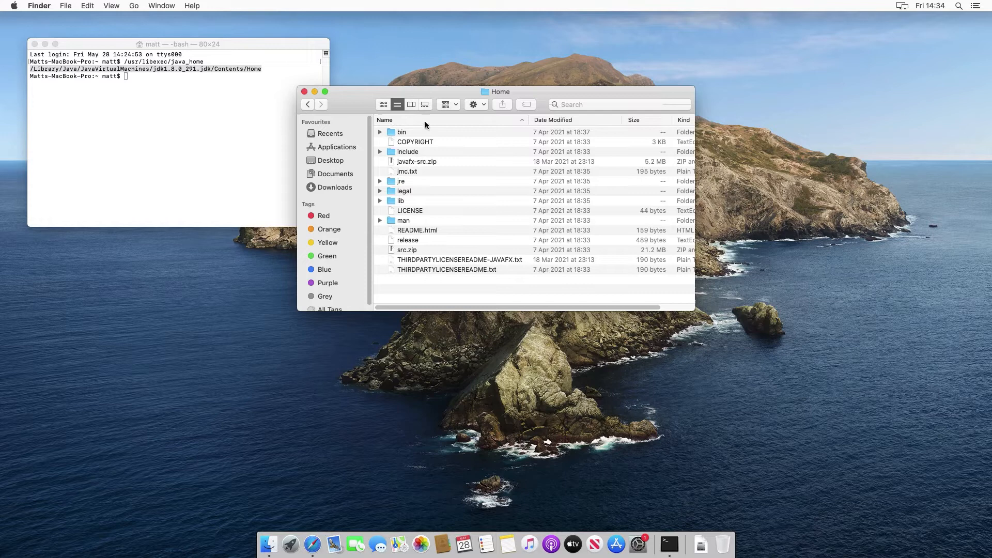
pyautogui.moveTo(407, 144)
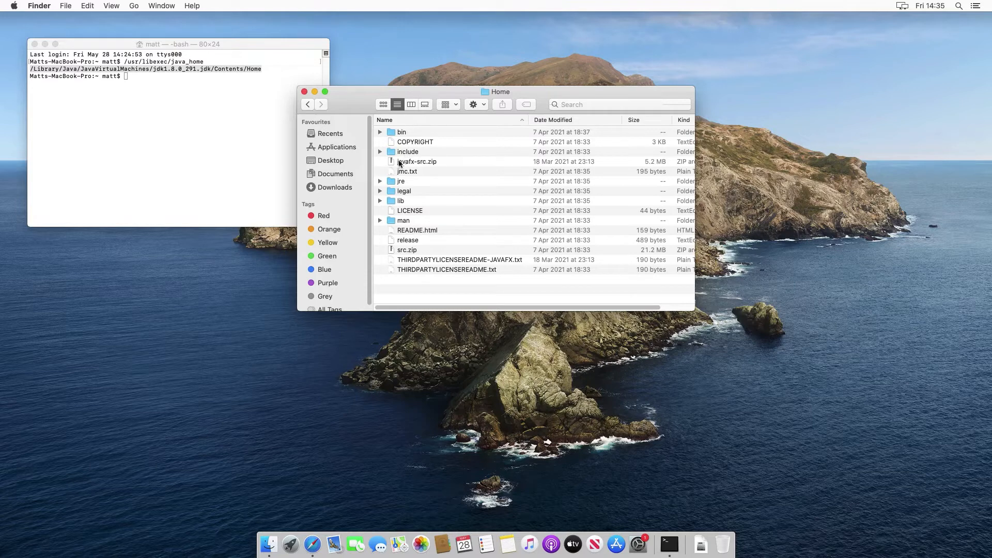
pyautogui.click(381, 182)
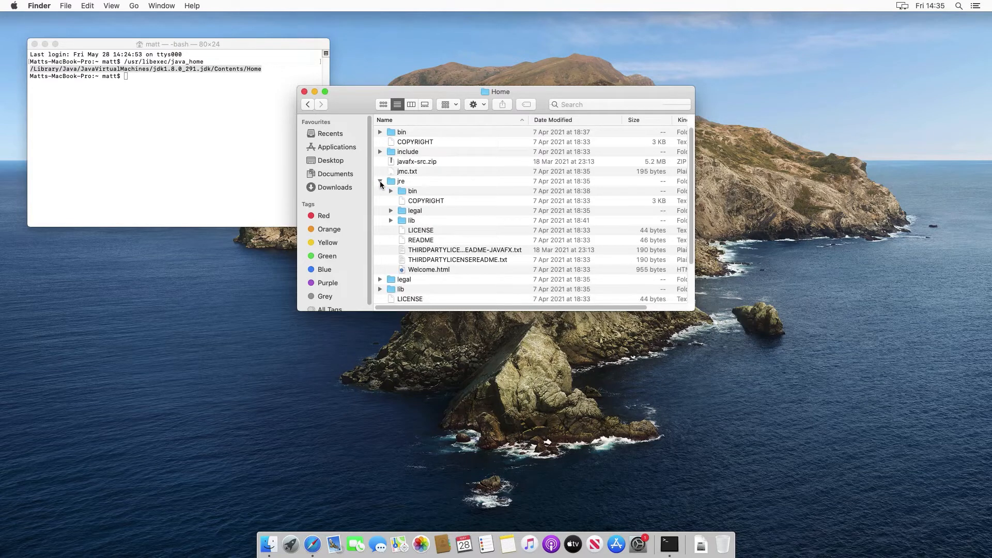
pyautogui.click(391, 220)
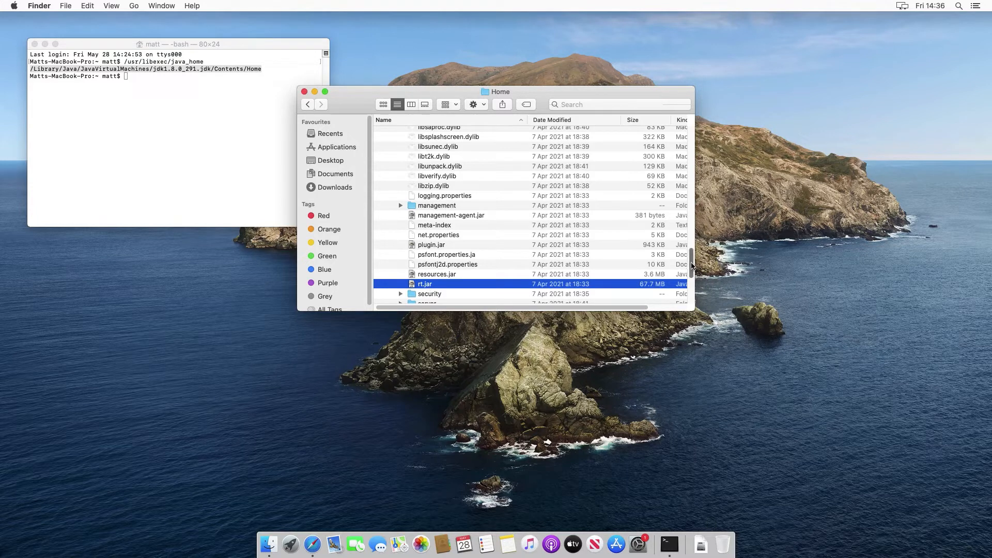
pyautogui.scroll(3)
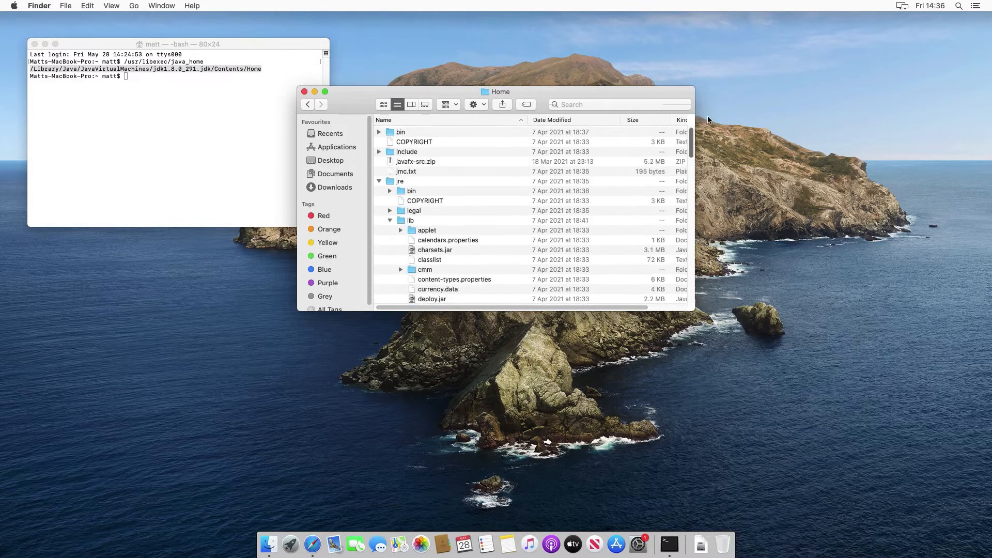
# Collapse jre, expand bin to highlight javac and java, then return to Terminal.
pyautogui.click(379, 182)
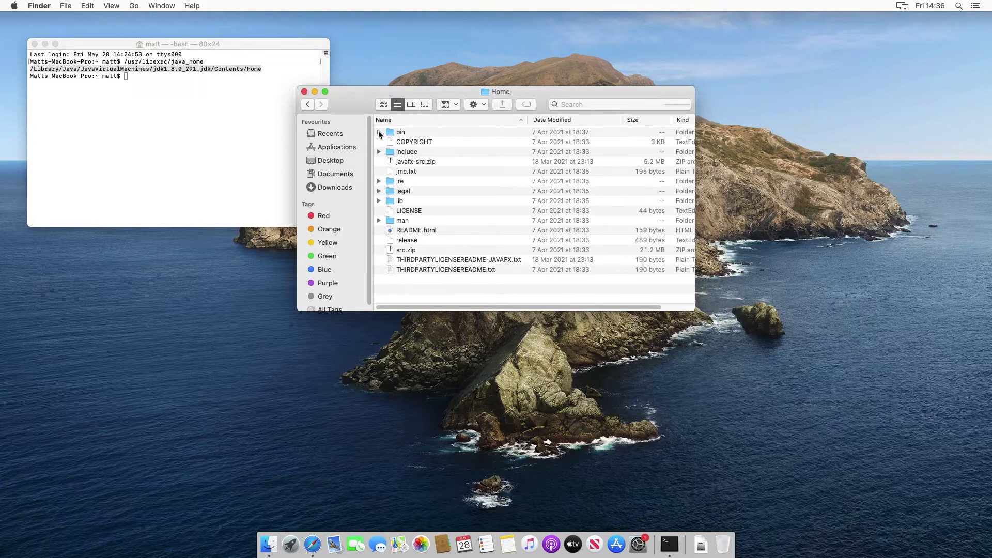
pyautogui.click(379, 132)
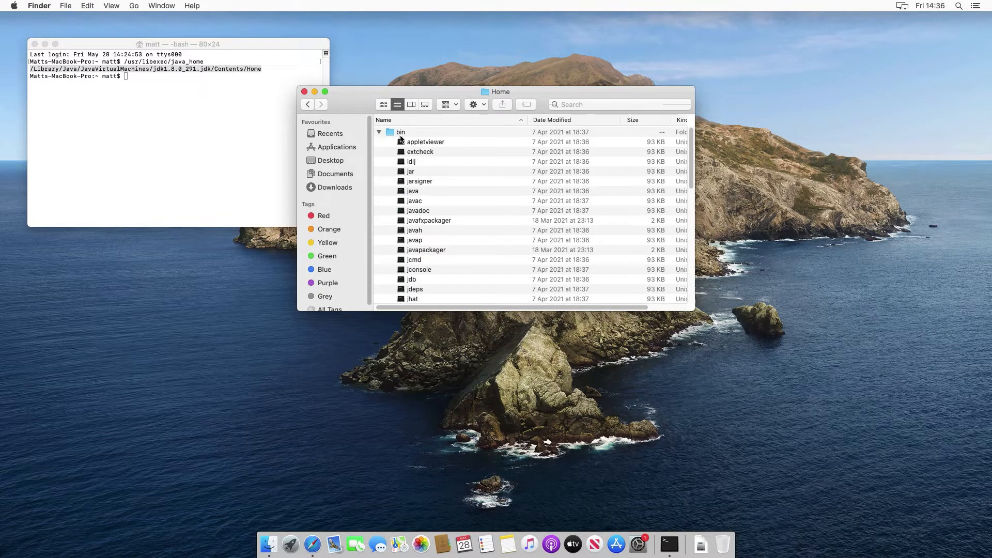
pyautogui.moveTo(430, 147)
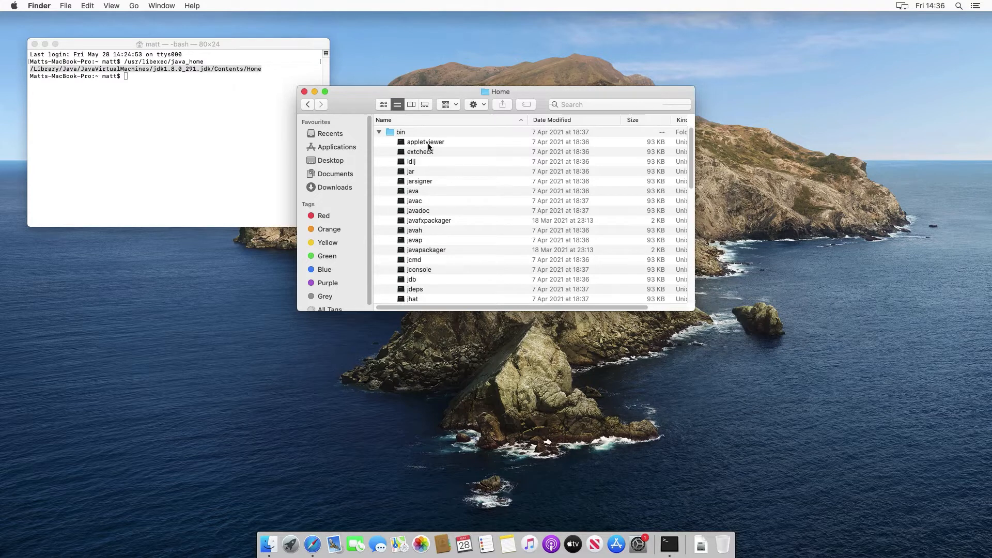
pyautogui.moveTo(417, 203)
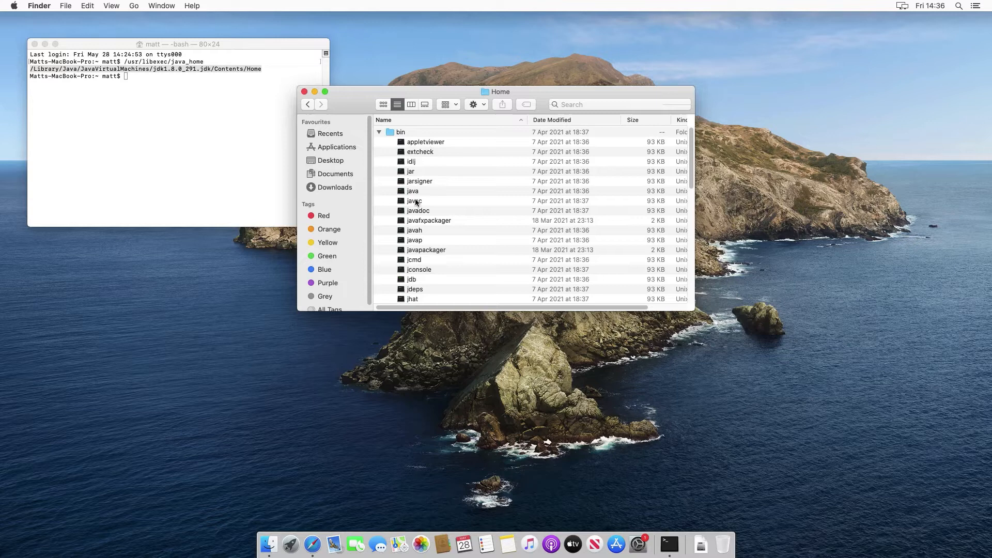
pyautogui.click(414, 200)
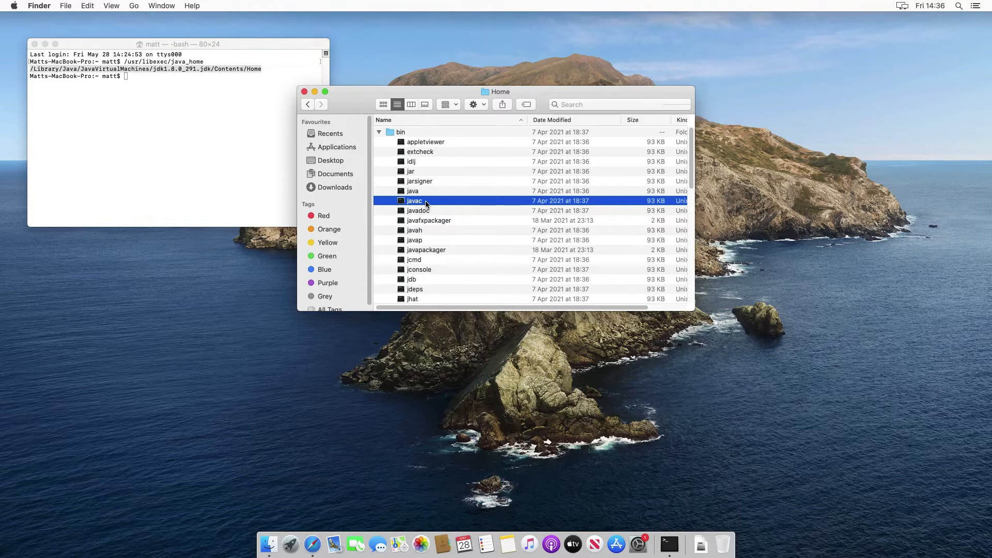
pyautogui.click(412, 190)
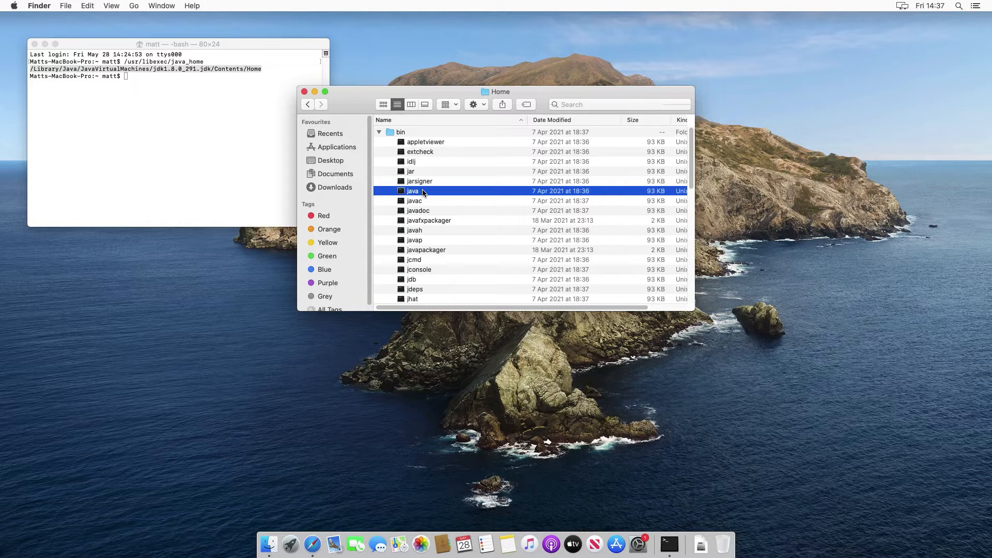
pyautogui.click(401, 131)
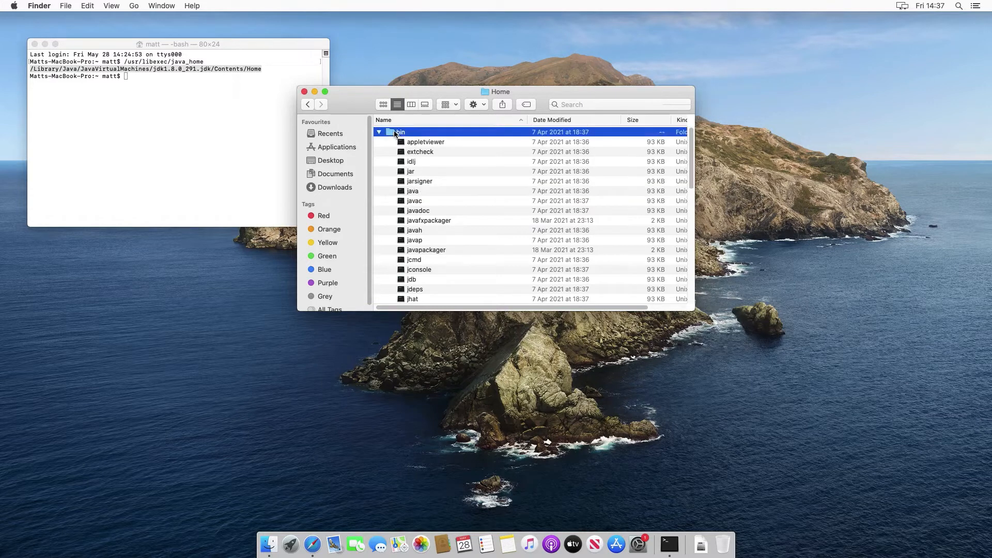
pyautogui.moveTo(429, 180)
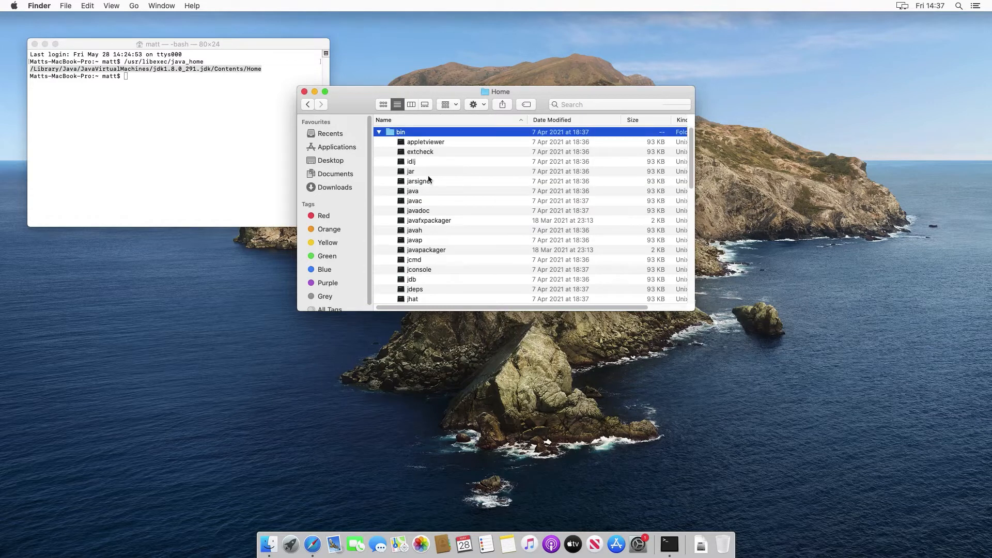
pyautogui.moveTo(402, 163)
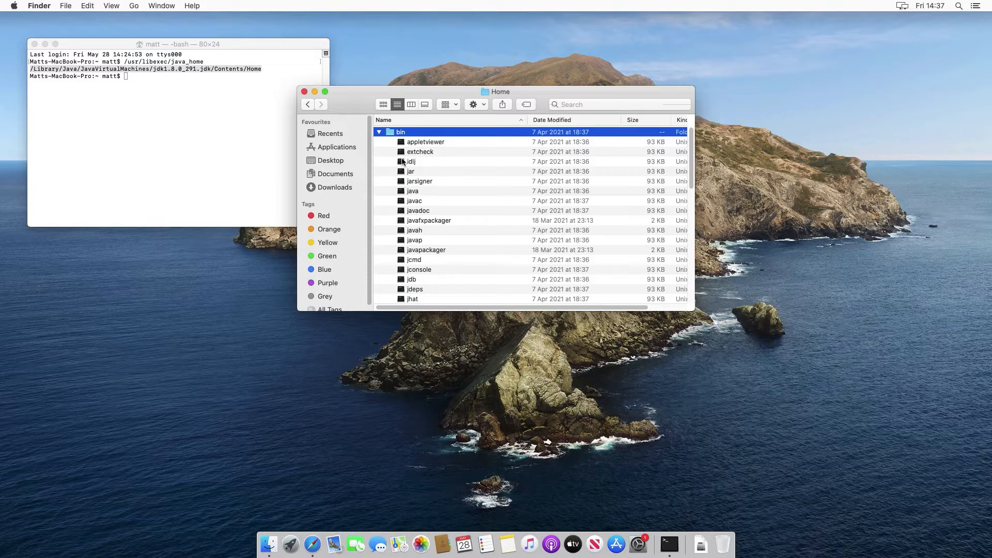
pyautogui.moveTo(197, 103)
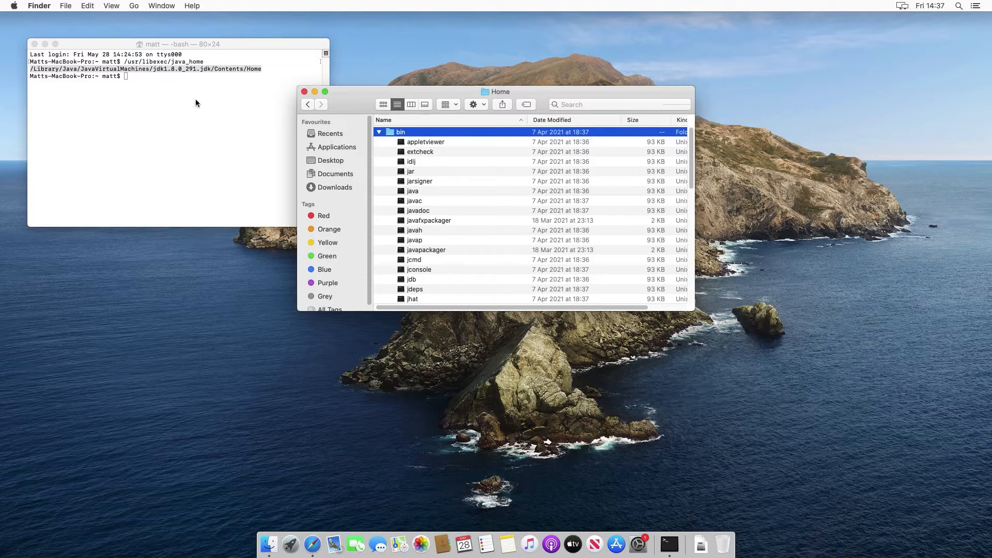
pyautogui.click(303, 92)
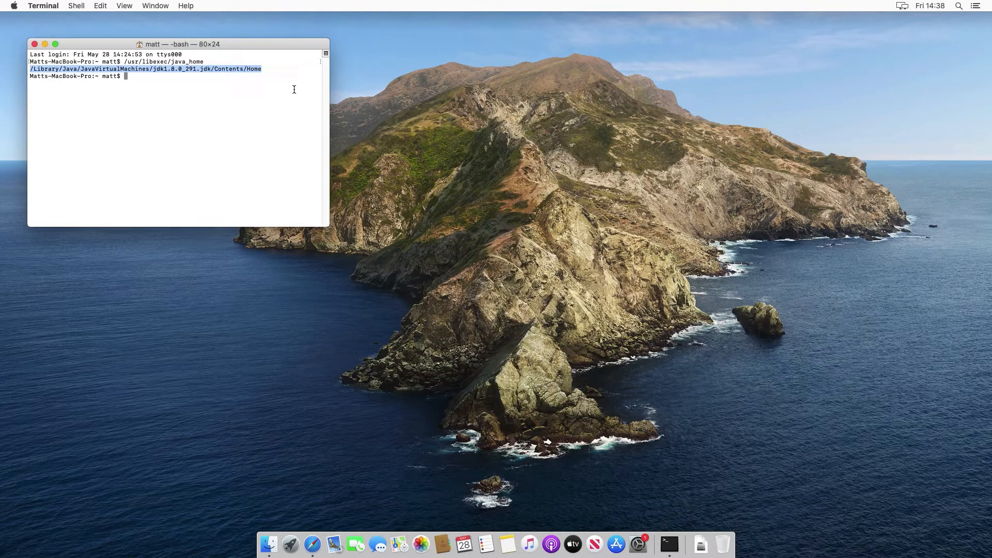
pyautogui.click(293, 89)
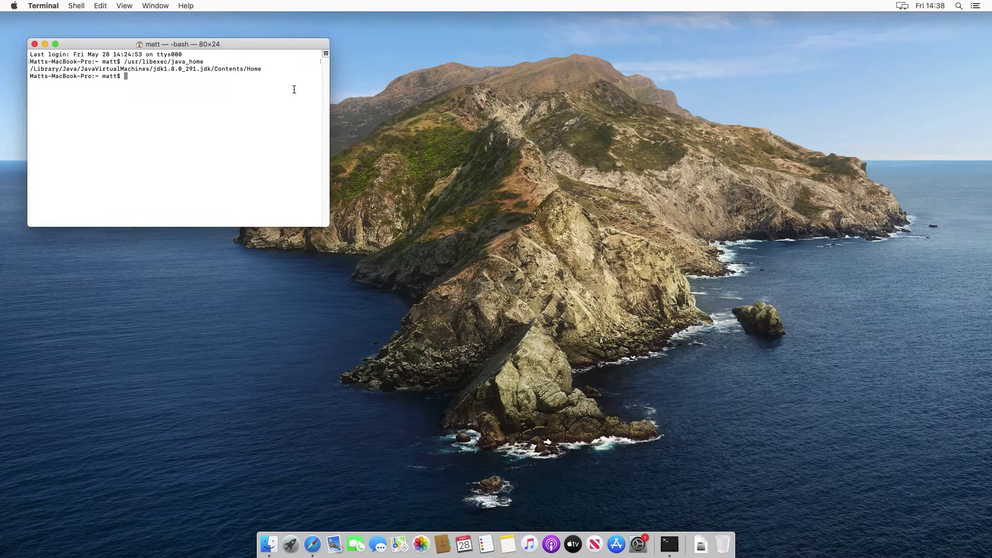
pyautogui.click(12, 7)
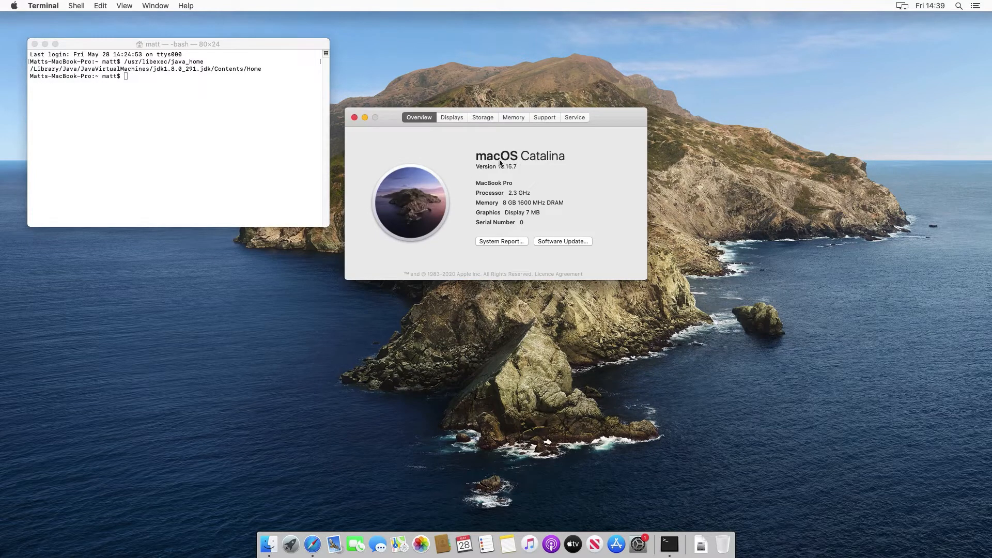
pyautogui.moveTo(371, 133)
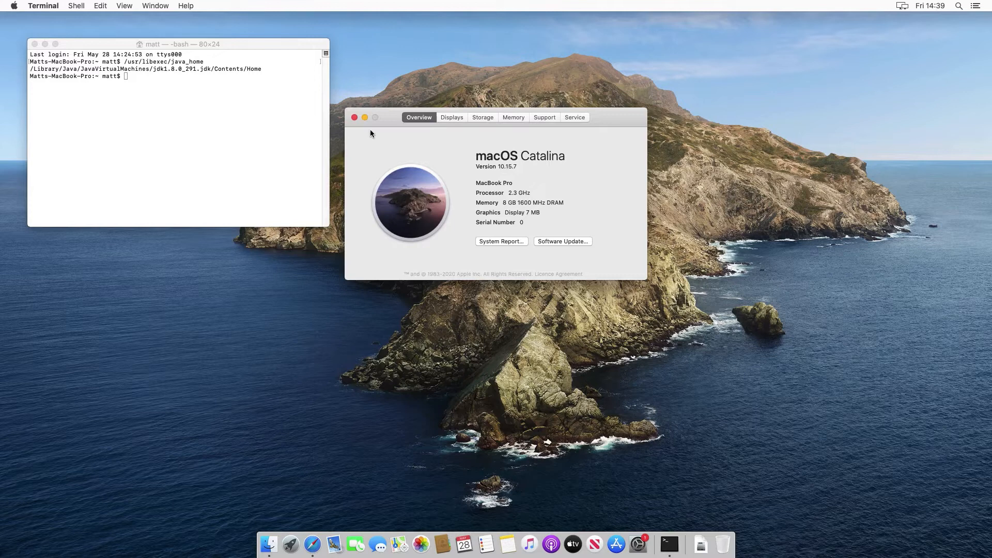
# Close the About This Mac window showing macOS Catalina.
pyautogui.click(353, 116)
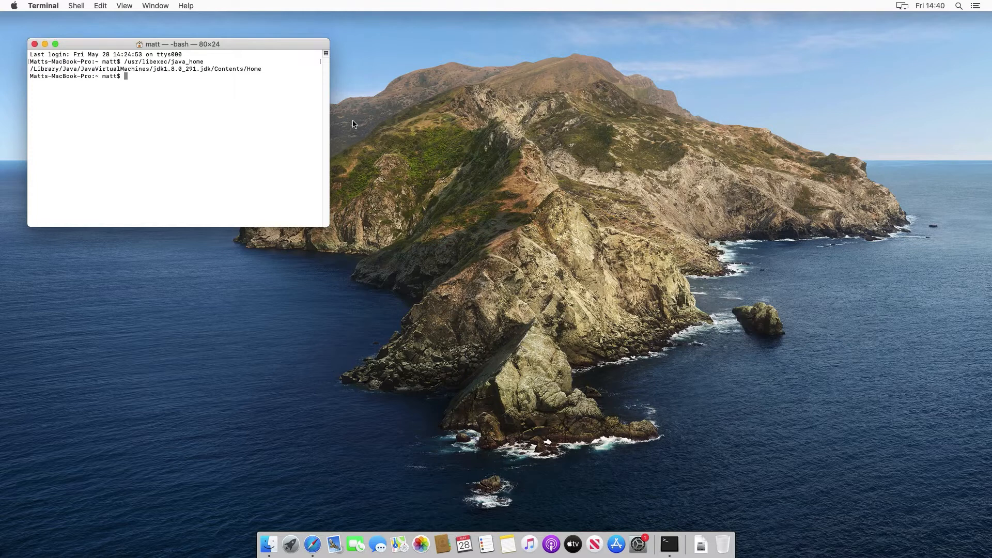
# Run echo $SHELL to confirm the default shell is /bin/zsh.
pyautogui.write('echo $')
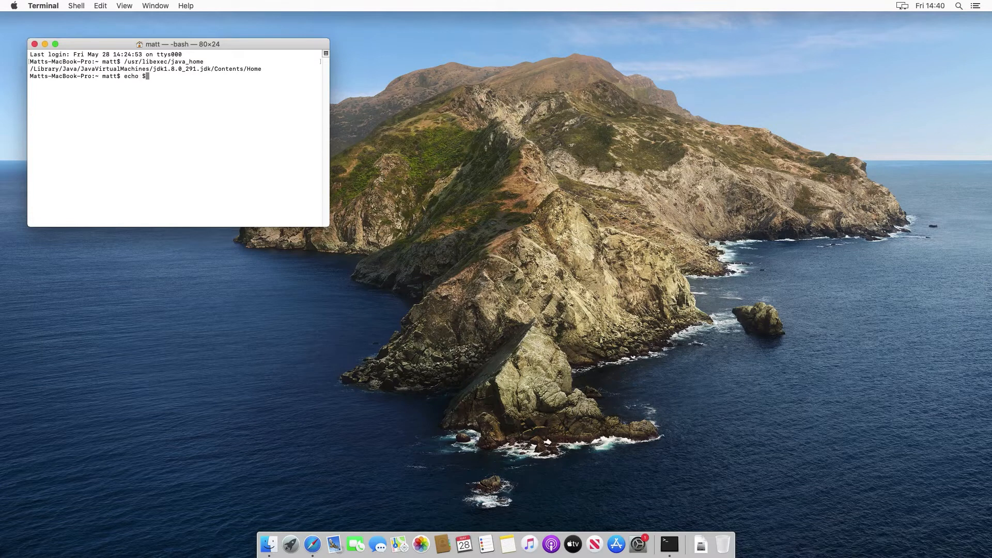
pyautogui.write('SHELL')
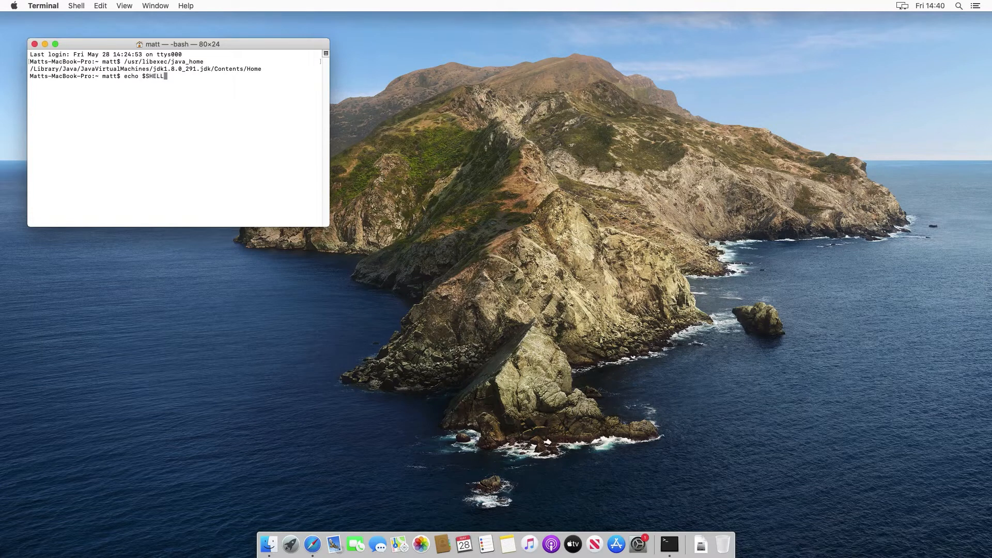
pyautogui.press('Return')
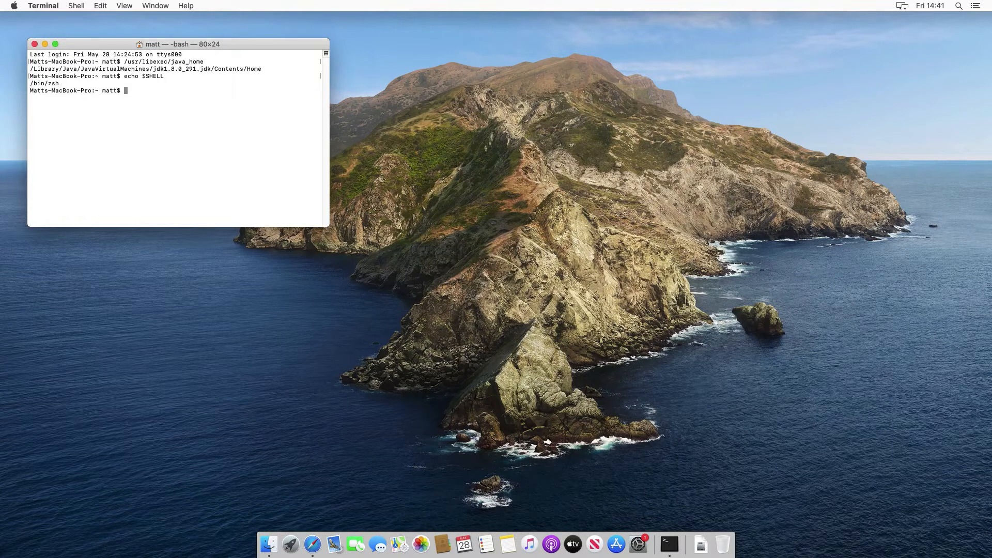
pyautogui.write('vi ~')
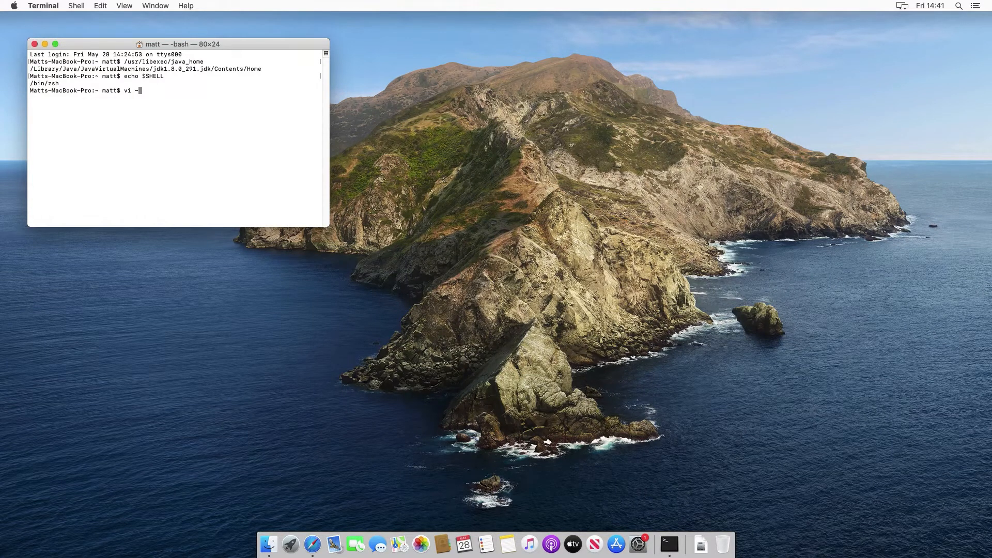
# Open ~/.zshenv in vi for editing.
pyautogui.write('/')
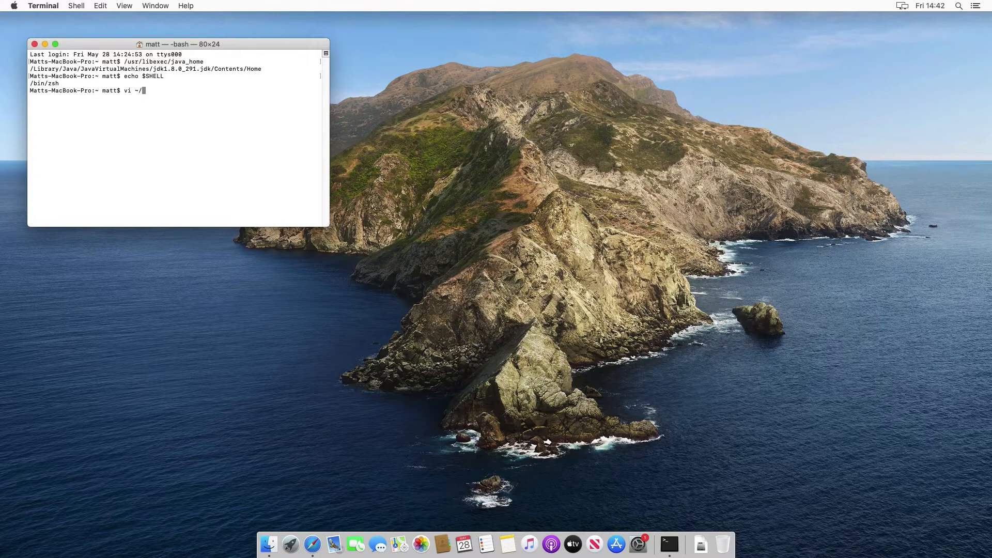
pyautogui.write('.zshenv')
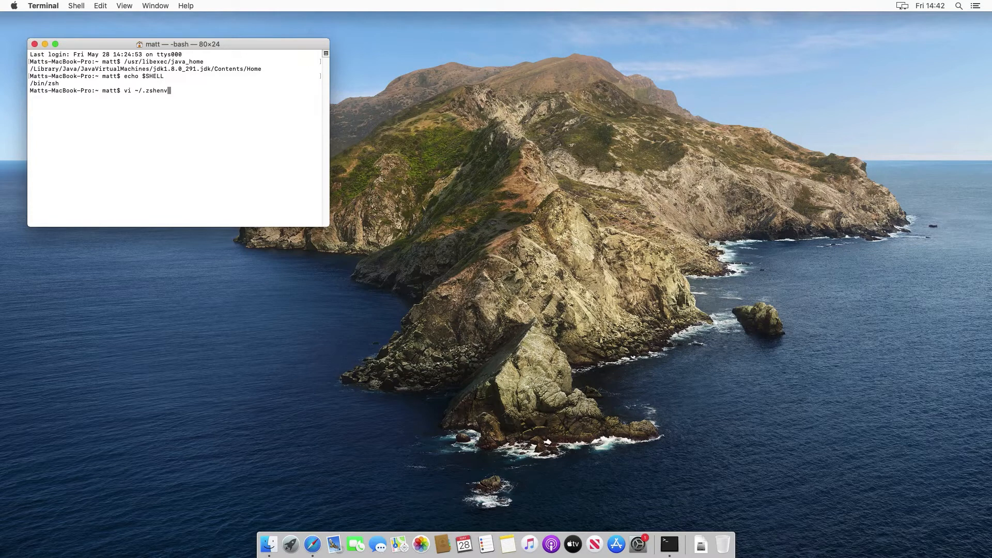
pyautogui.press('Return')
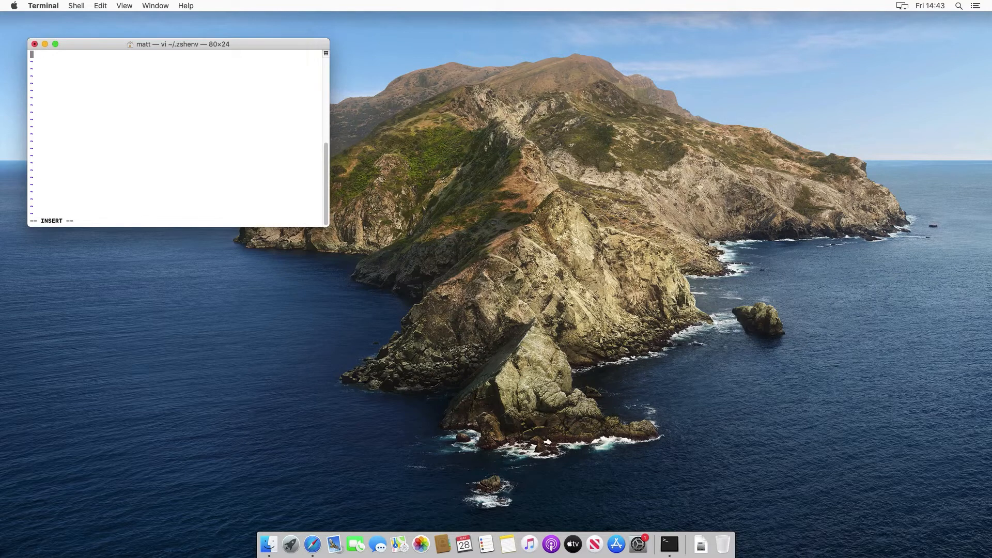
# Write export JAVA_HOME=jdk1.8.0_291 Home path and export PATH=$JAVA_HOME/bin:$PATH.
pyautogui.write('export JA')
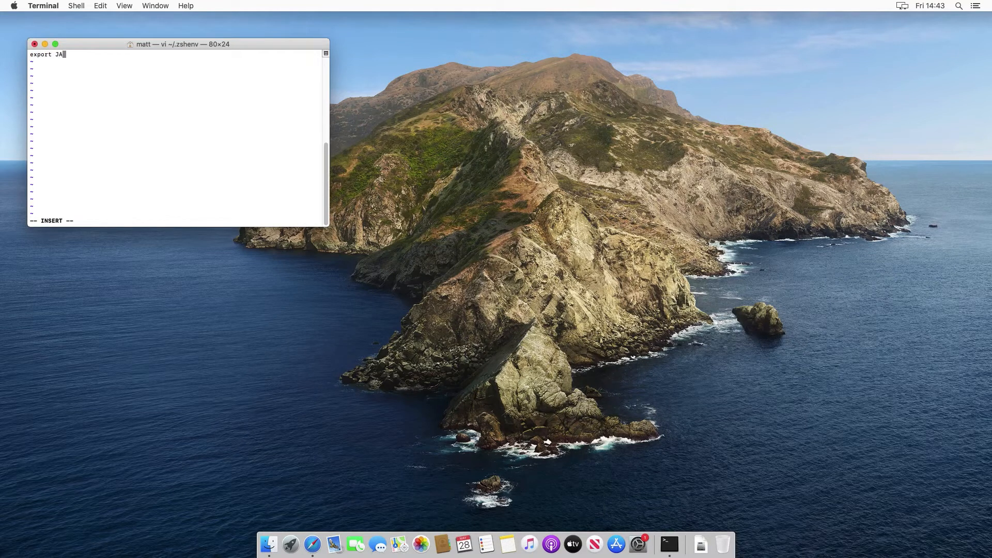
pyautogui.write('VA_HOME=/Library/Java/JavaVirtualMachines/jdk1.8.0_291.jdk/Contents/Hom')
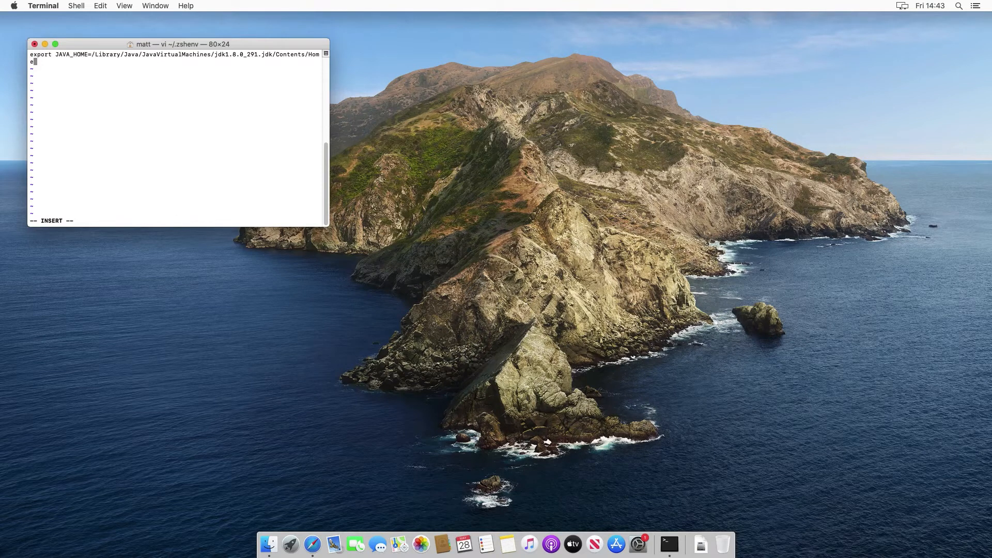
pyautogui.write('export PAT')
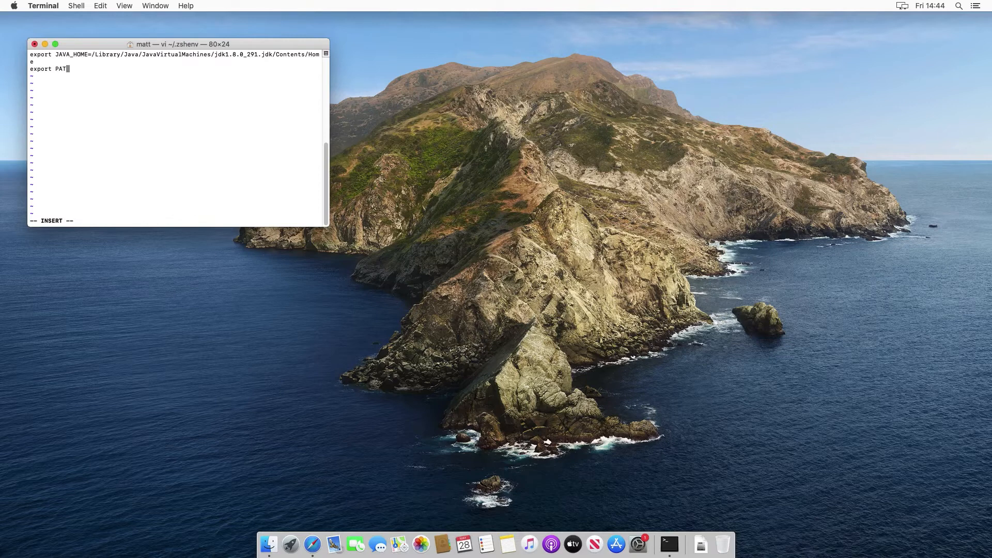
pyautogui.write('=$J')
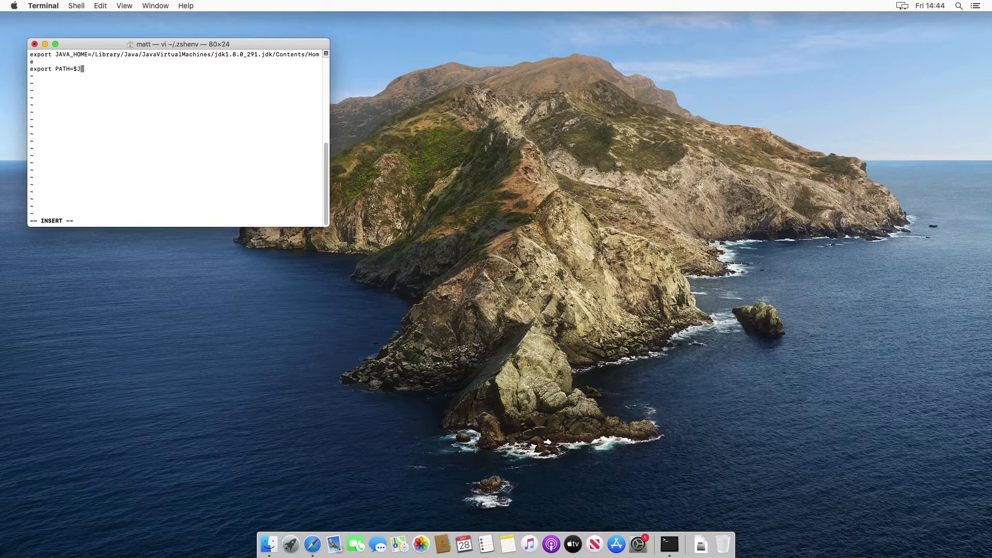
pyautogui.write('AVA_HOME')
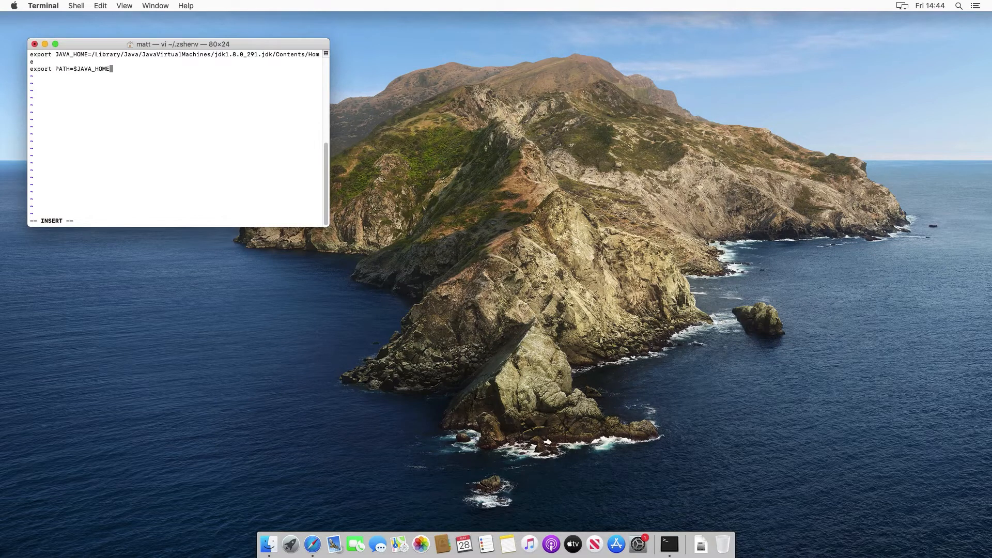
pyautogui.write('/bin:')
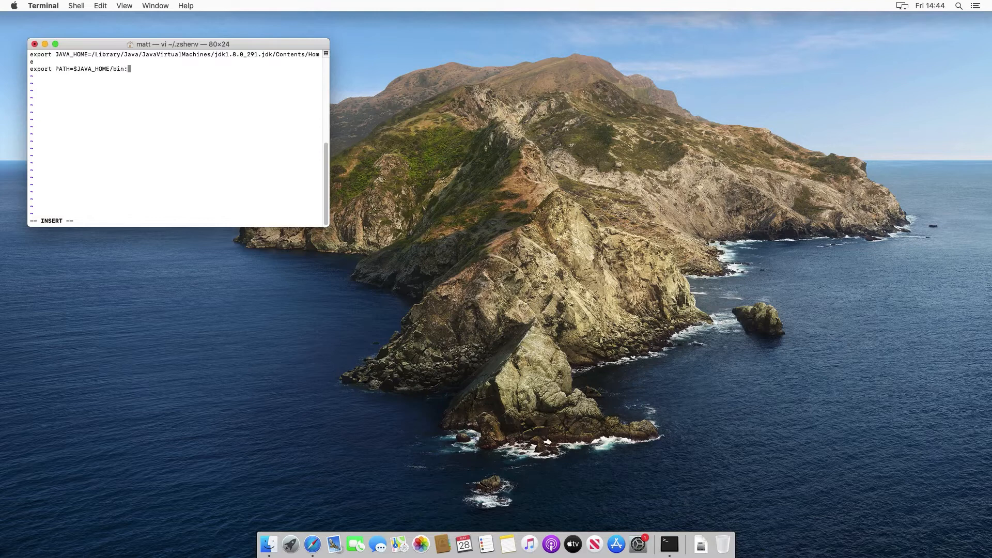
pyautogui.write('$PATH')
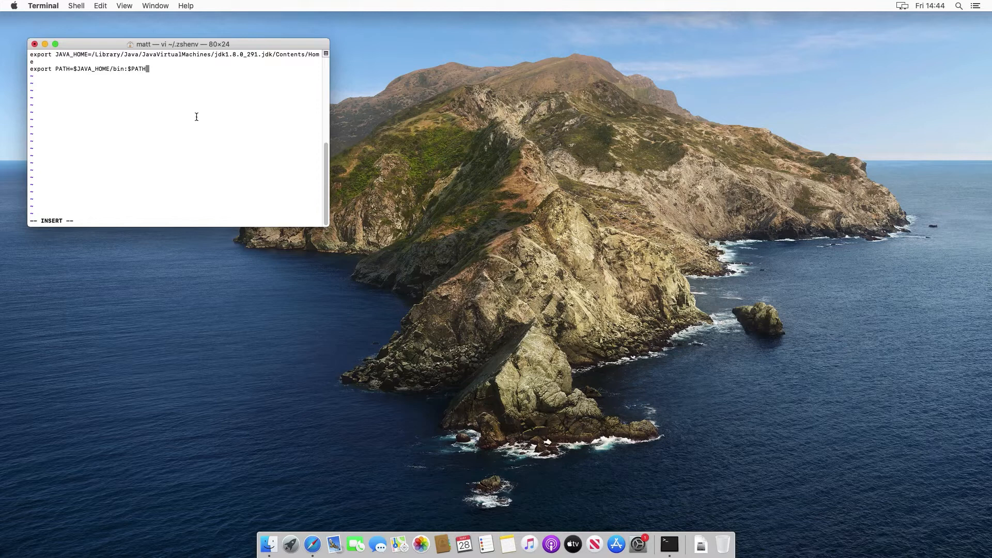
pyautogui.moveTo(132, 69)
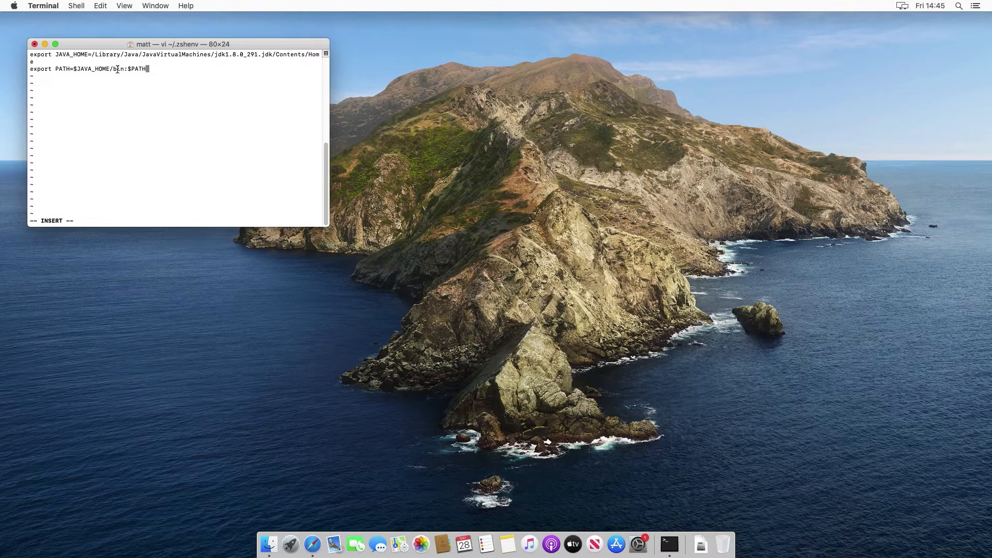
pyautogui.press('Escape')
pyautogui.write(':w')
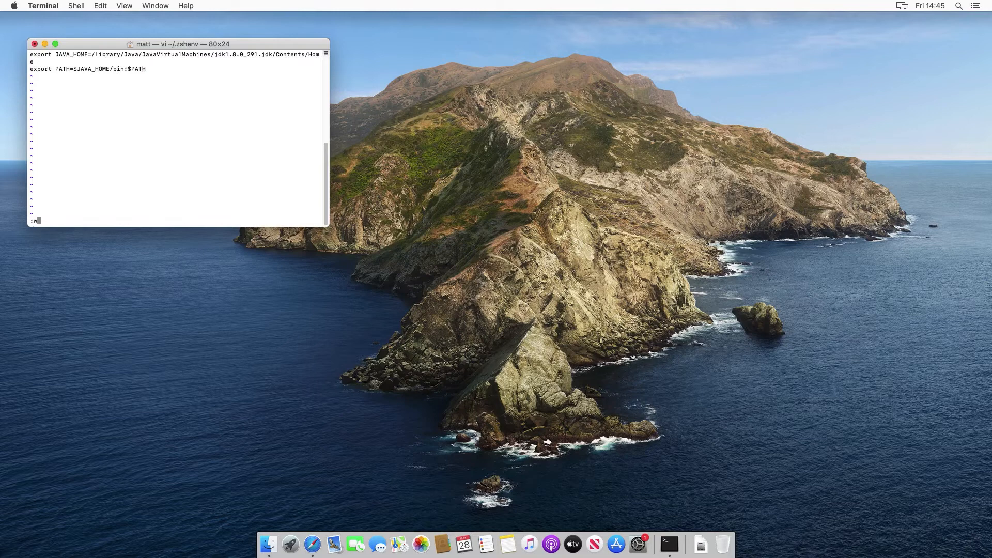
# Save and exit vi with :wq, then cat ~/.zshenv to verify its contents.
pyautogui.write('q')
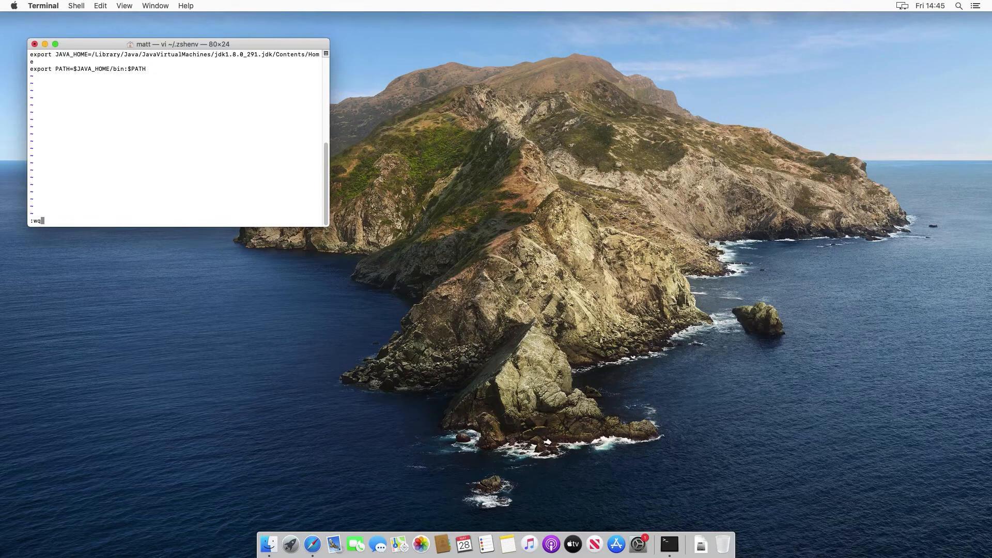
pyautogui.press('Return')
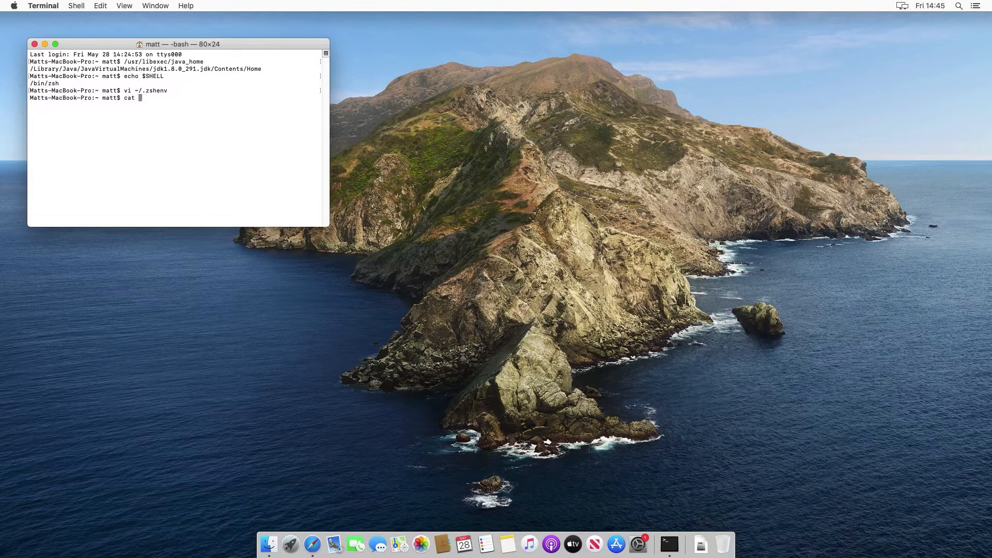
pyautogui.write('~/.zshenv')
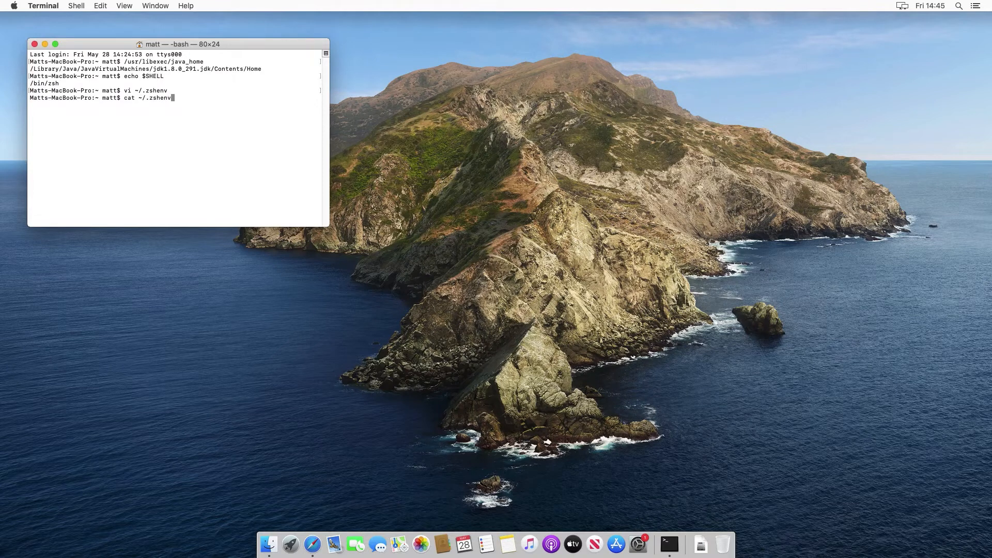
pyautogui.press('Return')
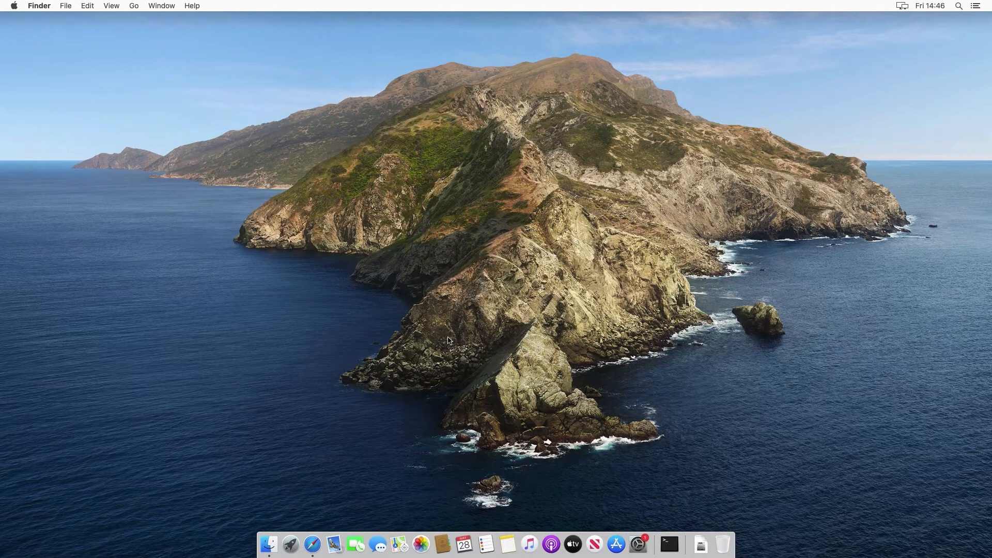
# Reopen Terminal and run java -version and javac -version expecting 1.8.0_291.
pyautogui.click(668, 545)
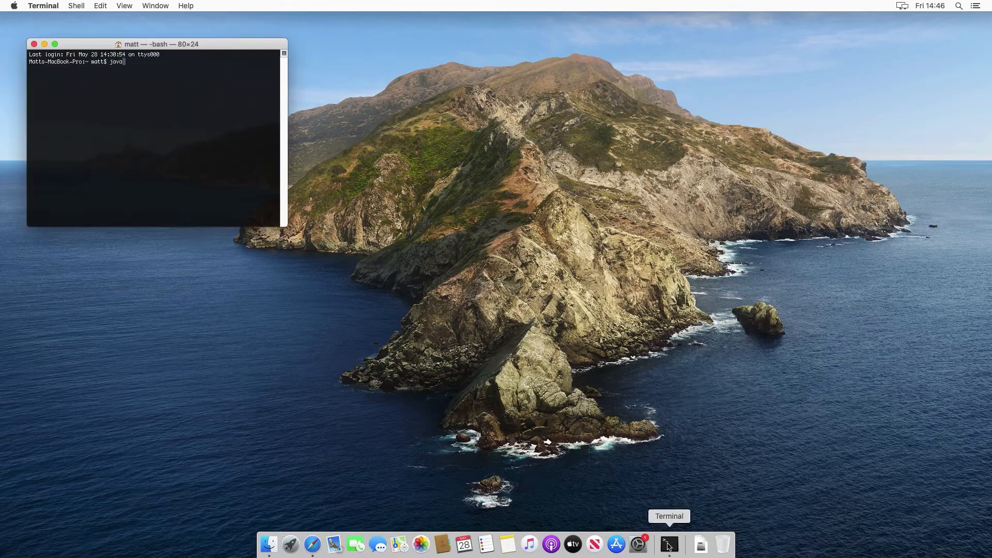
pyautogui.write('-version')
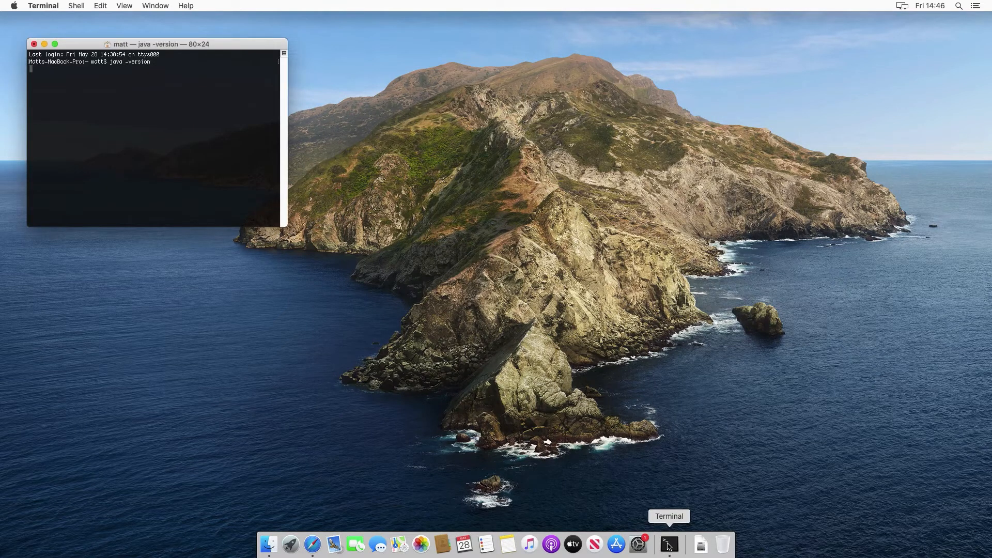
pyautogui.press('Return')
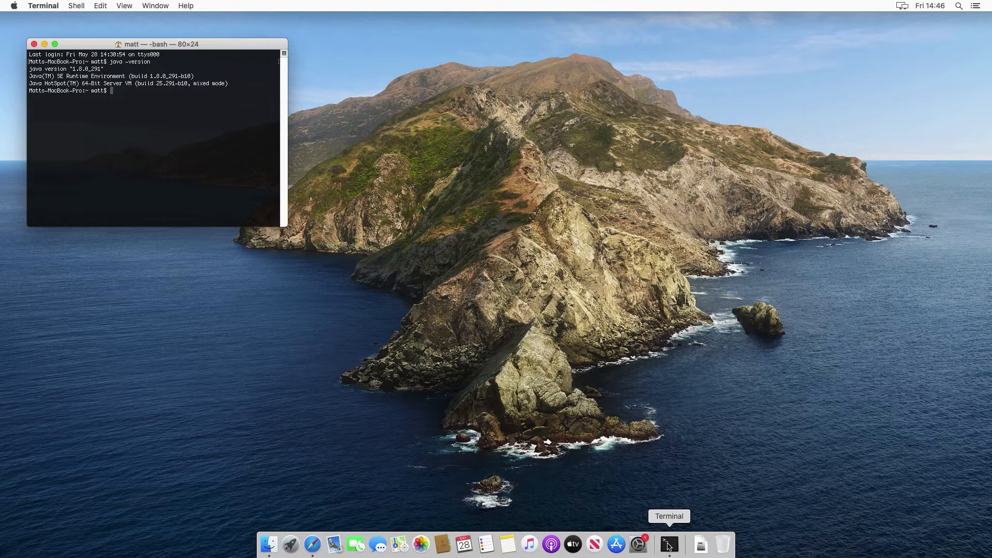
pyautogui.write('javac -version')
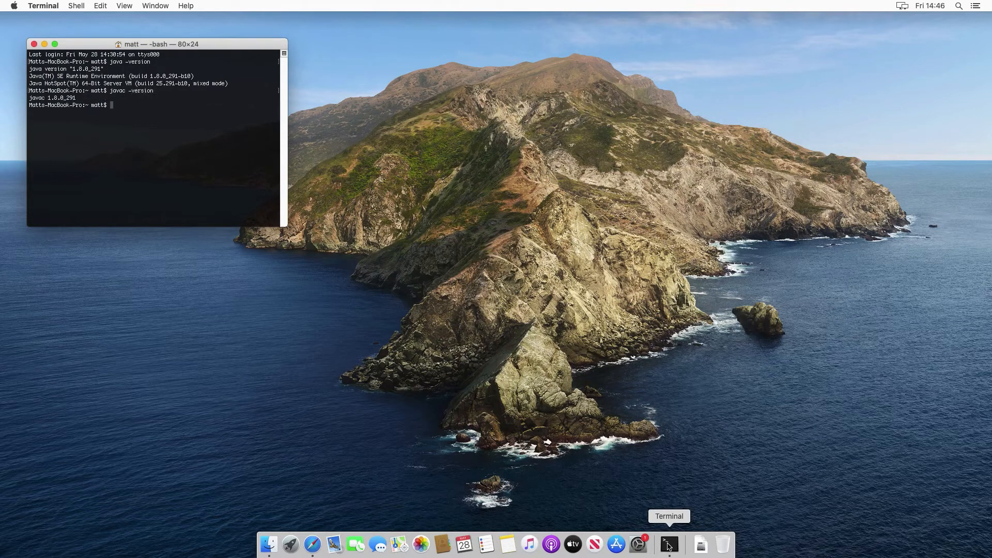
pyautogui.moveTo(565, 478)
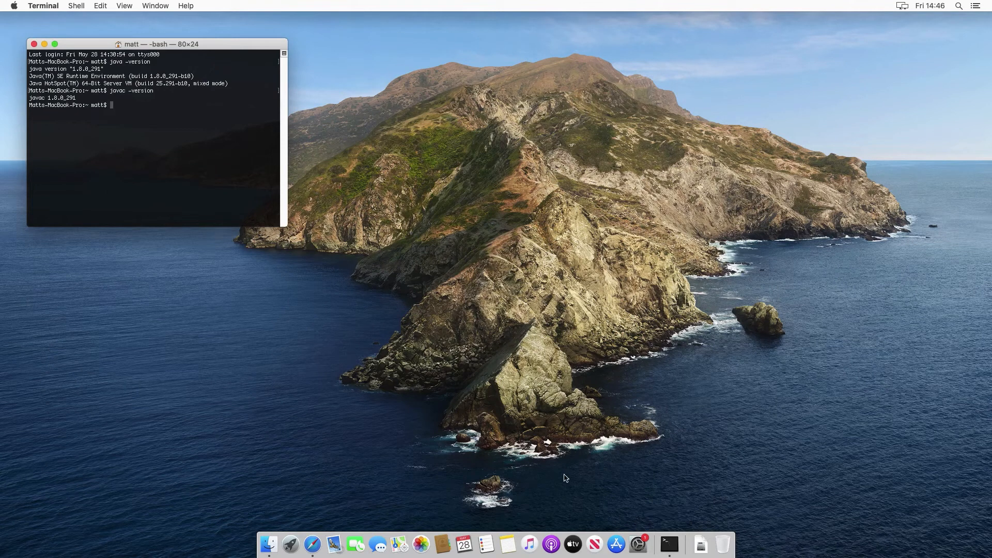
pyautogui.moveTo(125, 63)
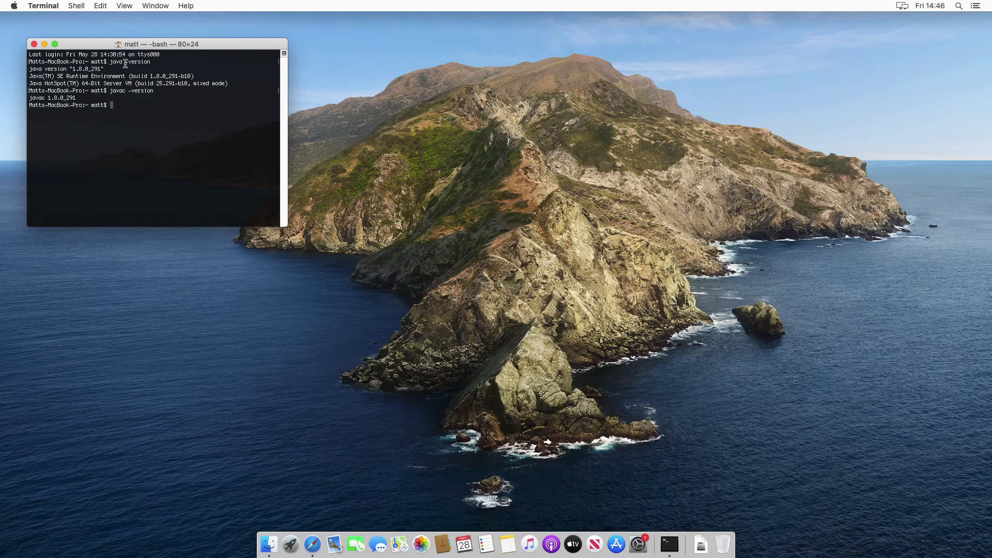